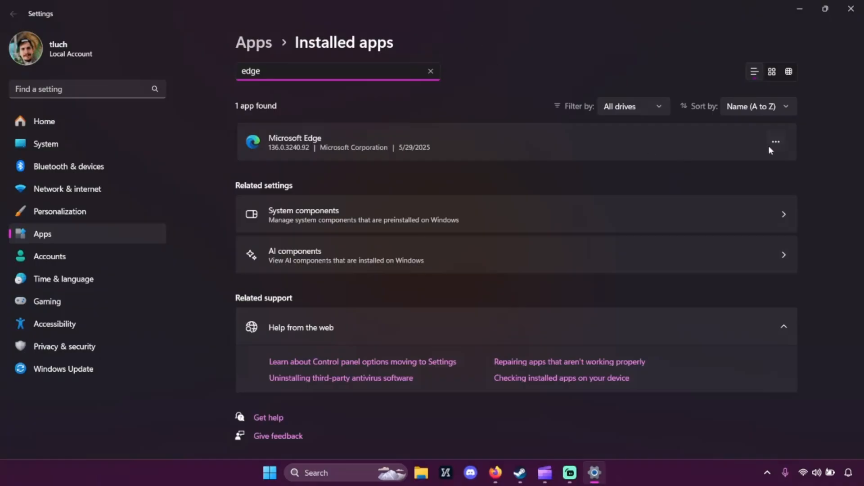
- Go to the Store's Home page and close the Microsoft Store window
click(776, 141)
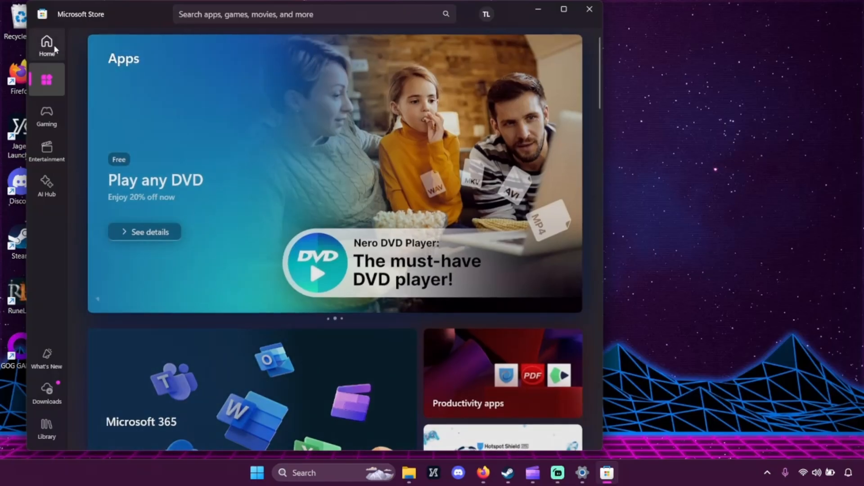
click(270, 472)
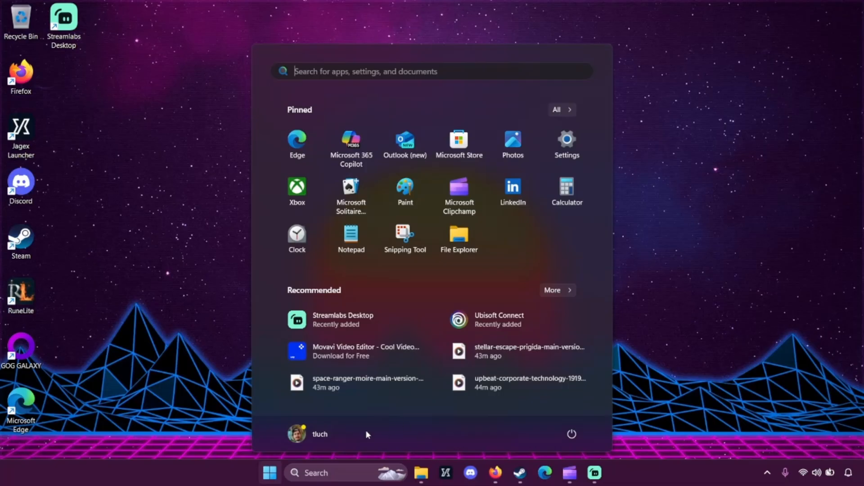
mouse_move(566, 193)
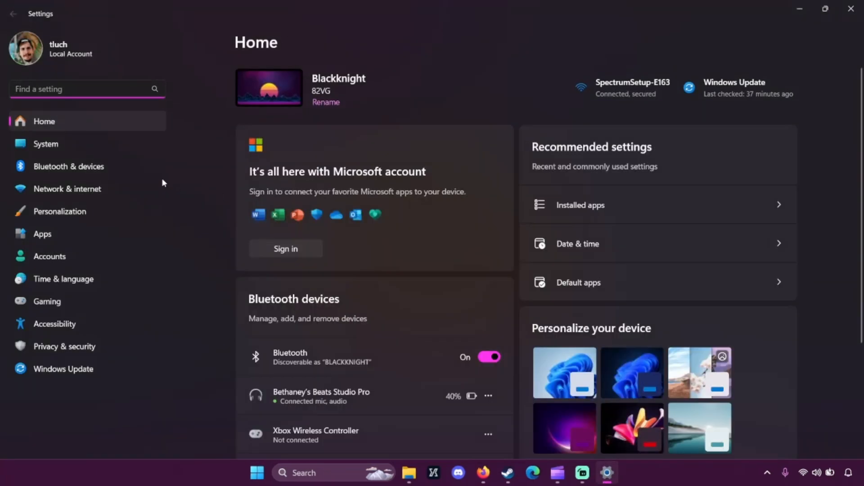
mouse_move(83, 234)
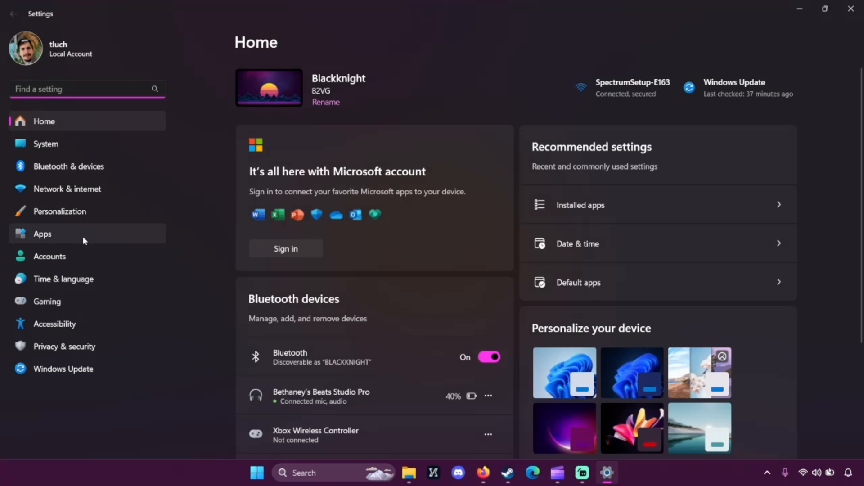
- In Apps > Default apps, set Firefox as default browser for .htm and .html files
click(42, 233)
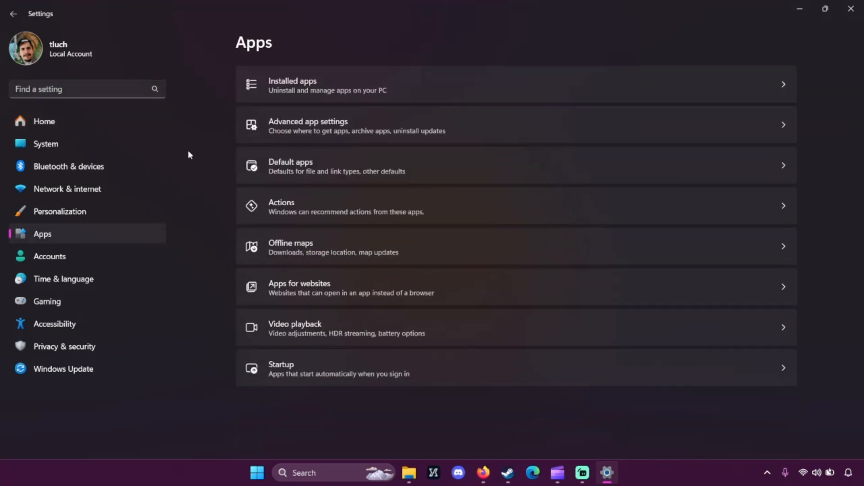
mouse_move(314, 168)
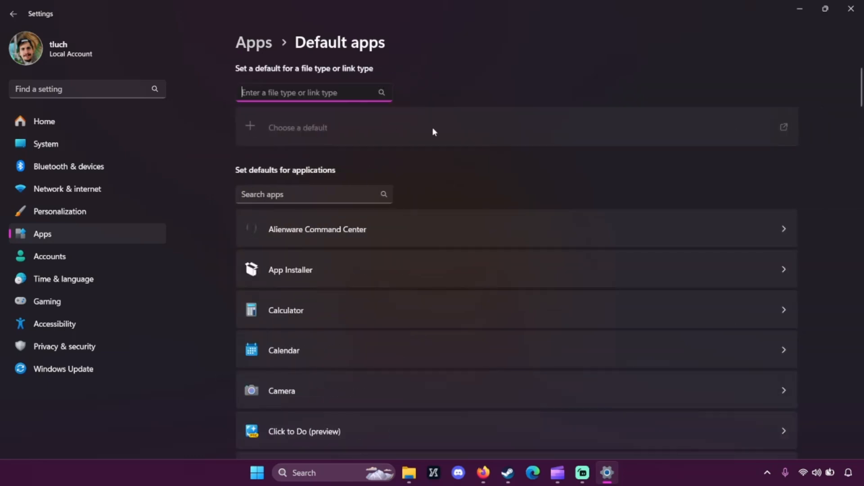
scroll(down, 3)
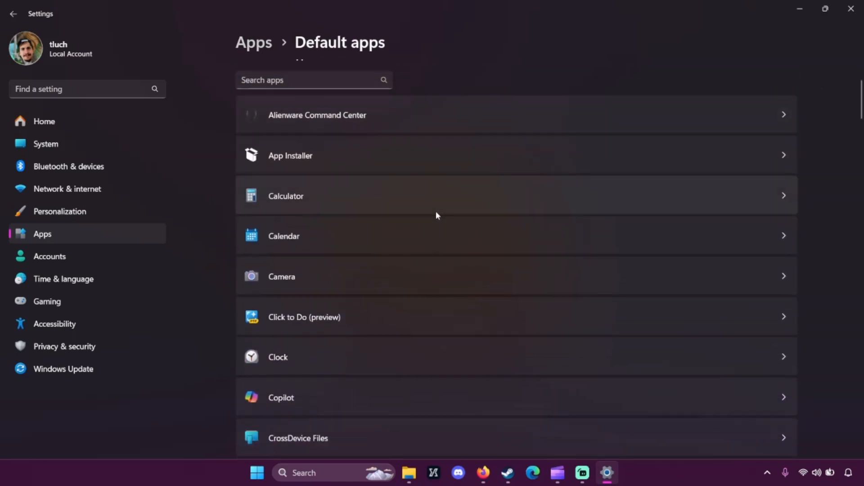
scroll(down, 3)
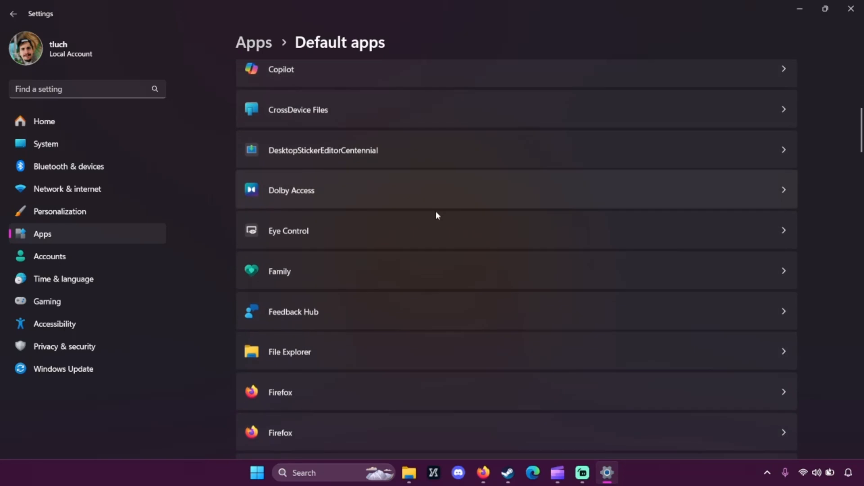
scroll(down, 3)
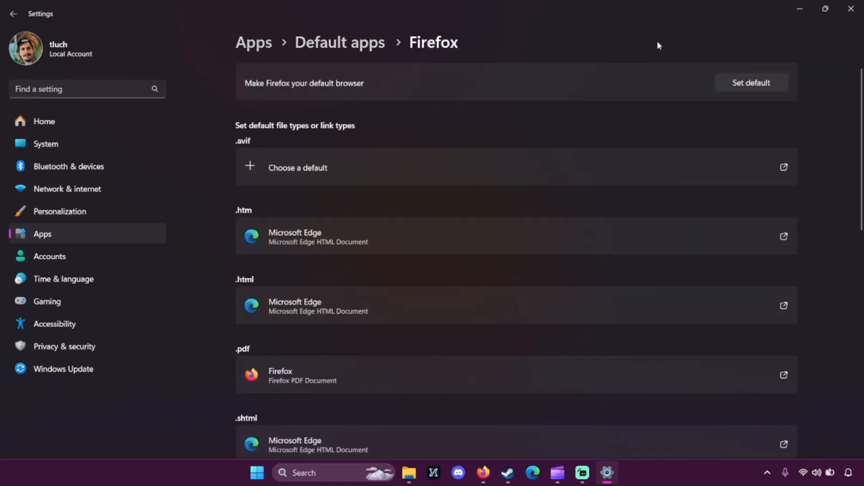
click(751, 83)
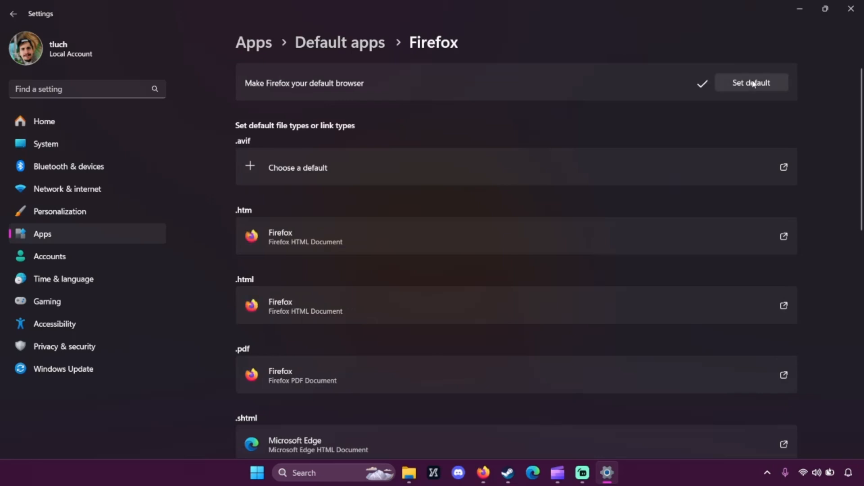
scroll(down, 3)
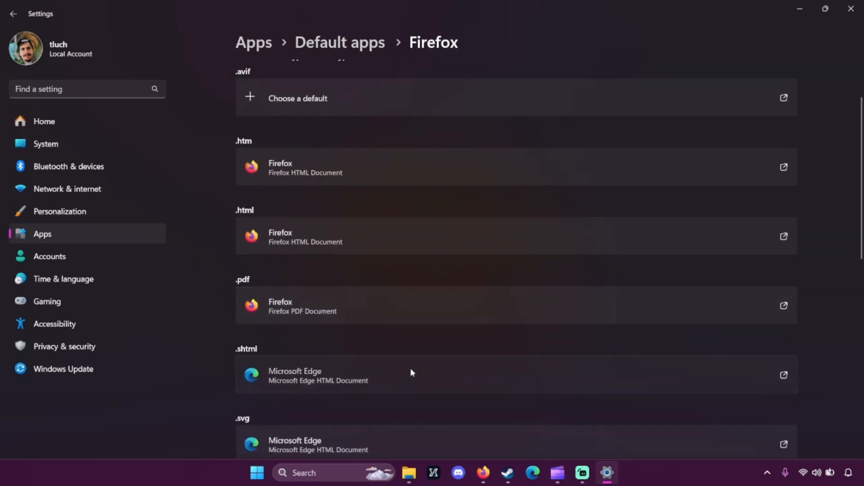
- Assign .shtml and .svg files to Firefox, check HTTP/HTTPS, and close Settings
click(318, 375)
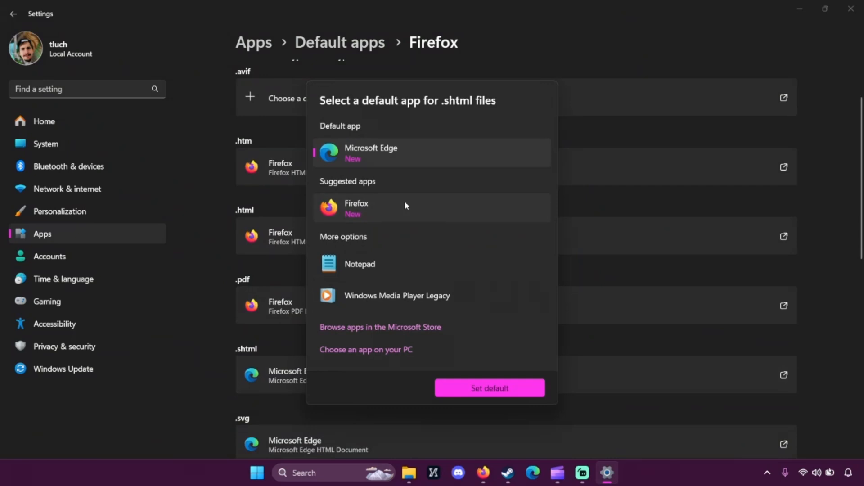
click(489, 388)
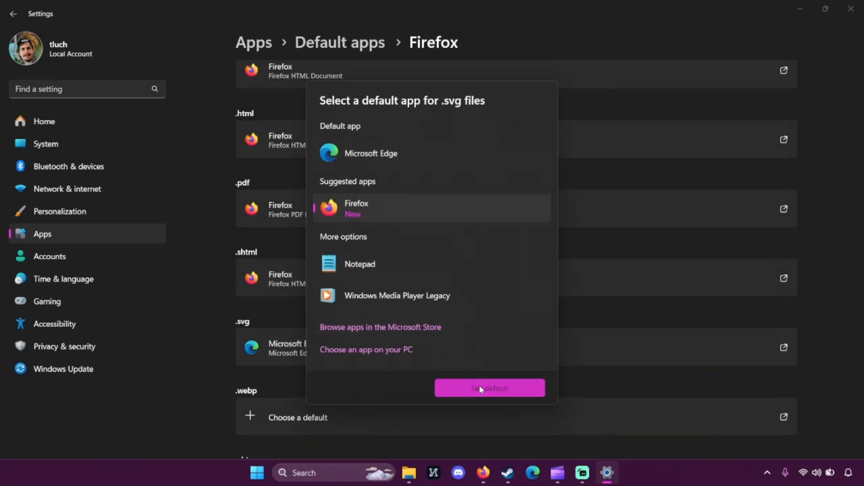
click(489, 388)
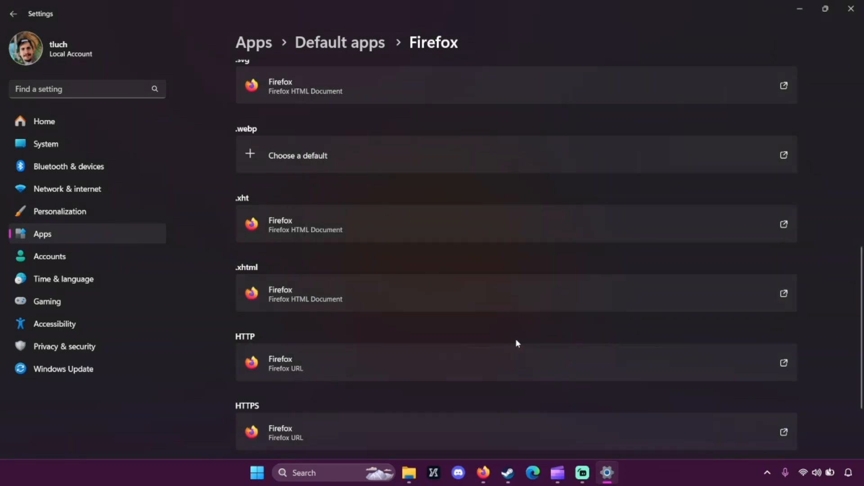
scroll(down, 3)
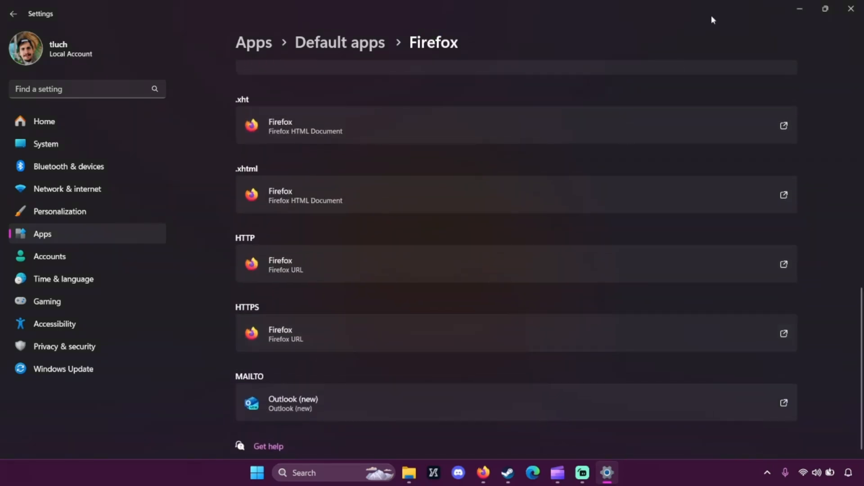
click(850, 10)
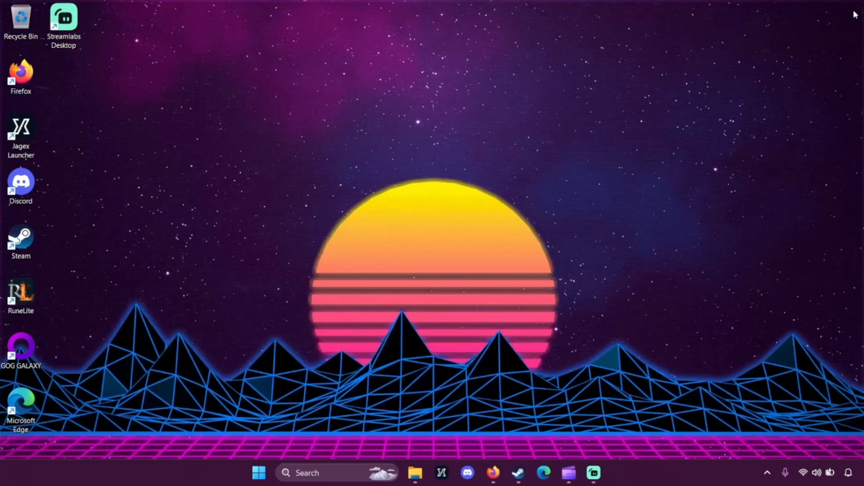
mouse_move(518, 422)
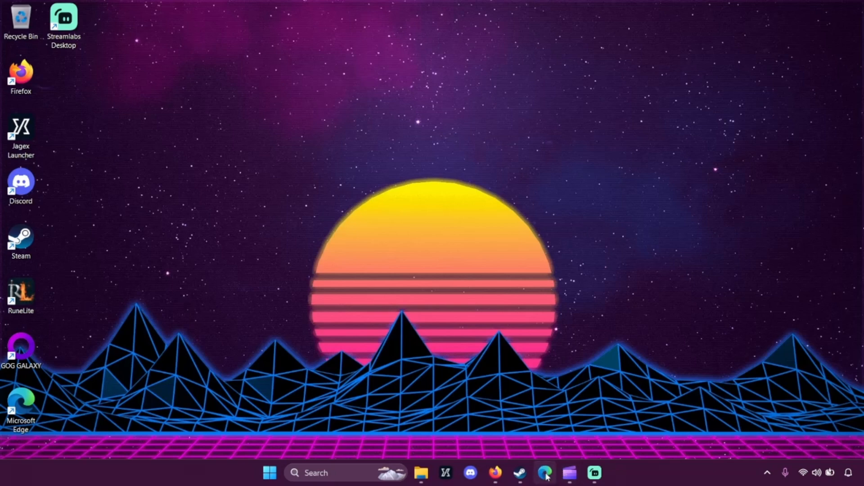
- Unpin Microsoft Edge from the taskbar and show its desktop shortcut's context menu
right_click(545, 473)
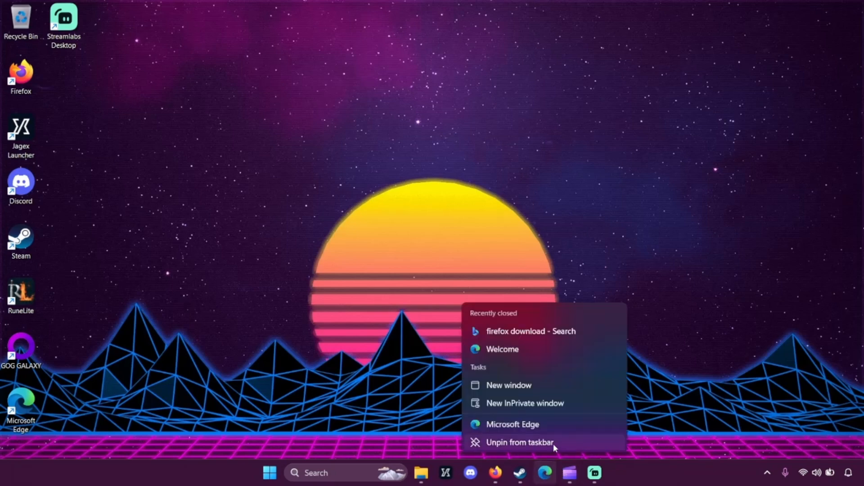
click(518, 442)
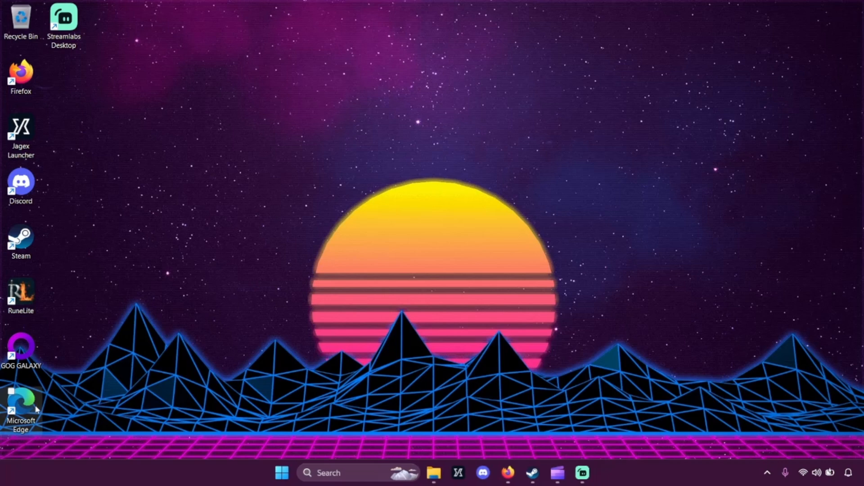
right_click(21, 402)
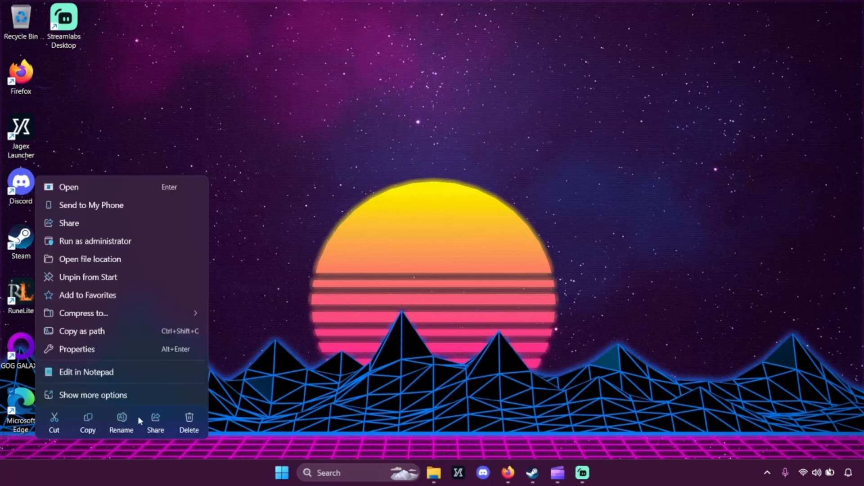